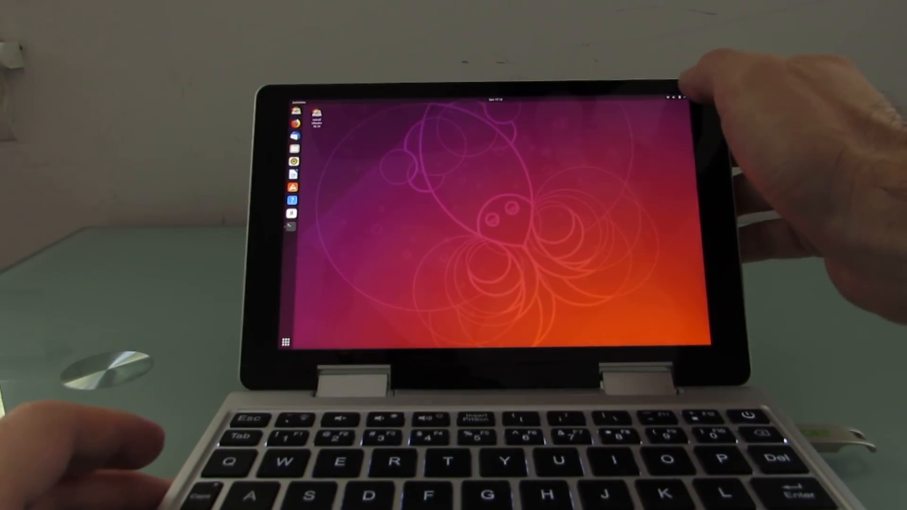
Step: Open the top-right system status menu by touch on the Ubuntu live desktop
click(680, 97)
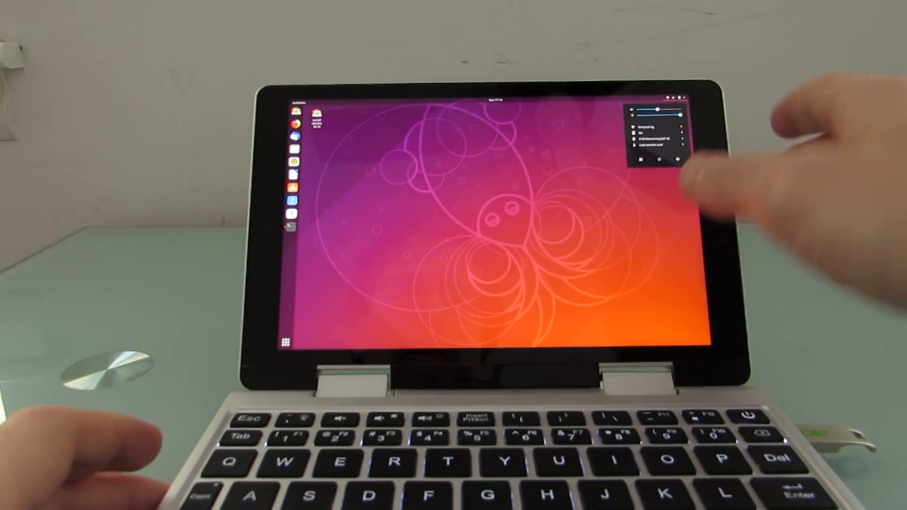